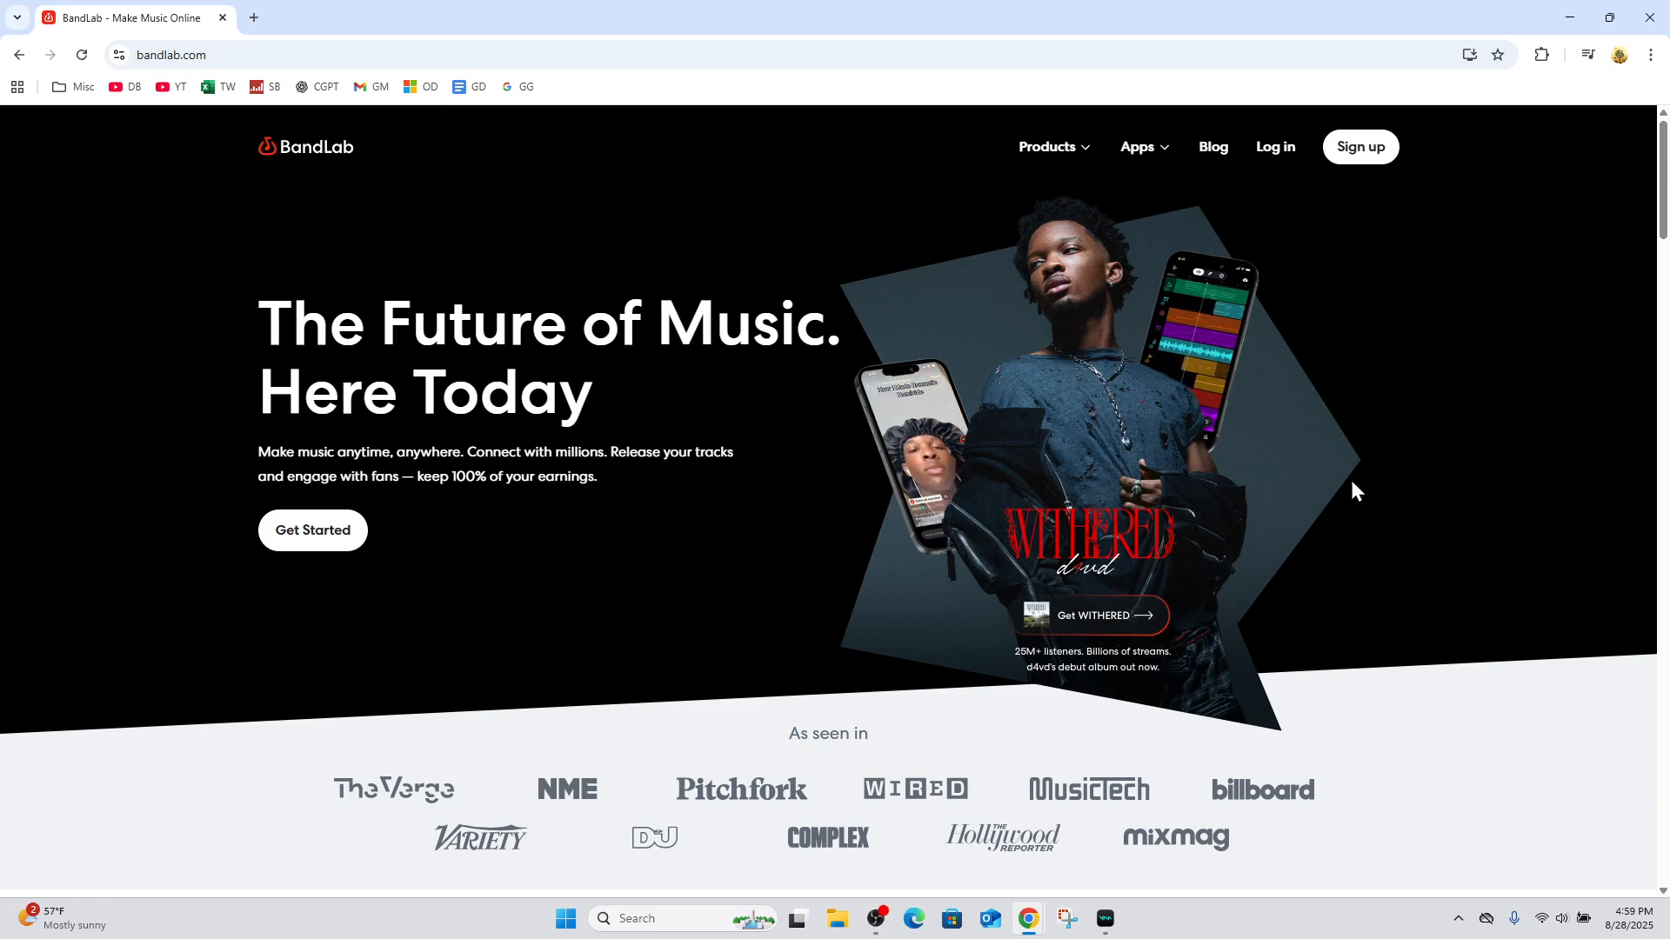
mouse_move(1095, 514)
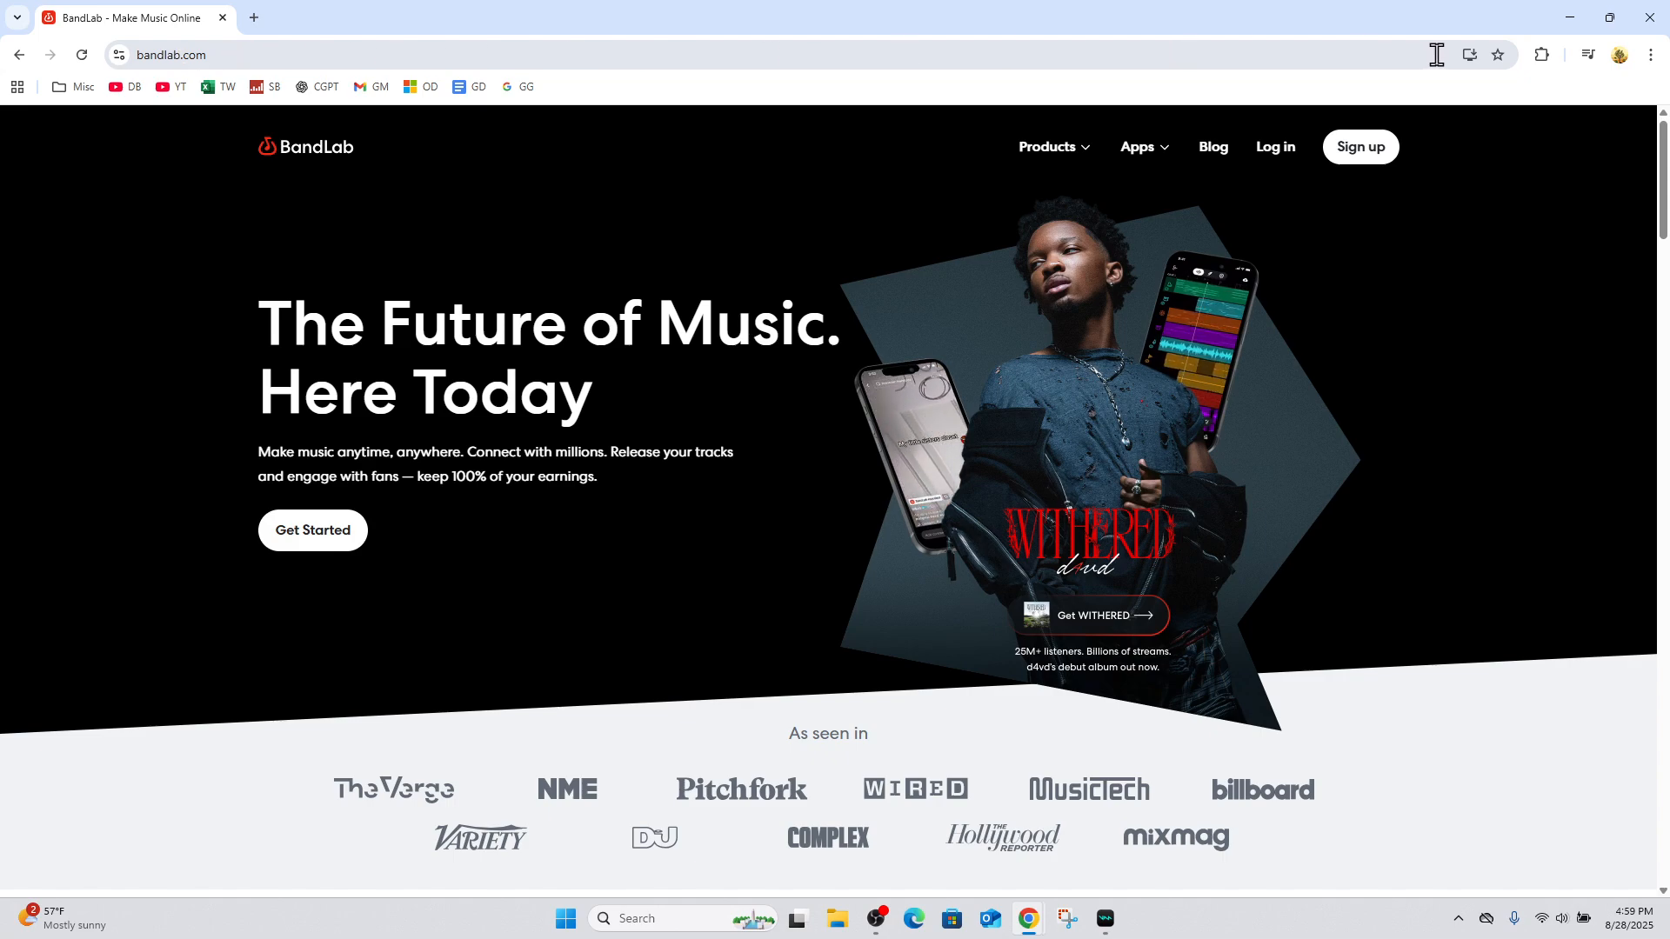
mouse_move(1470, 54)
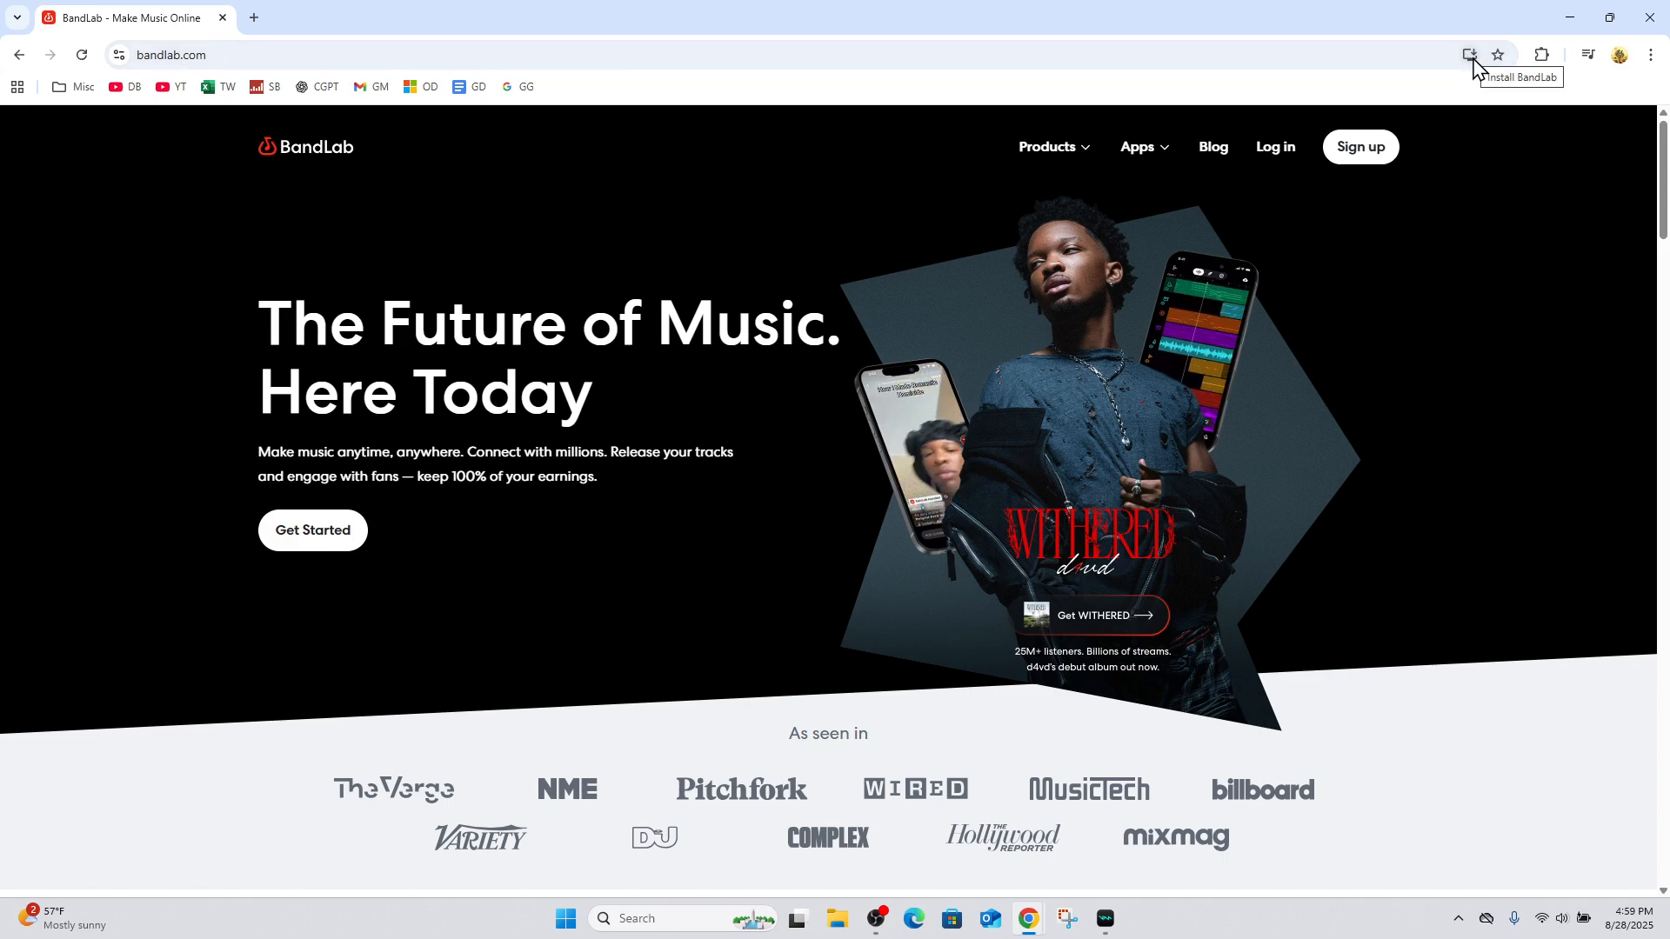
Install BandLab as a Chrome app and place its new shortcut on the desktop
click(1468, 54)
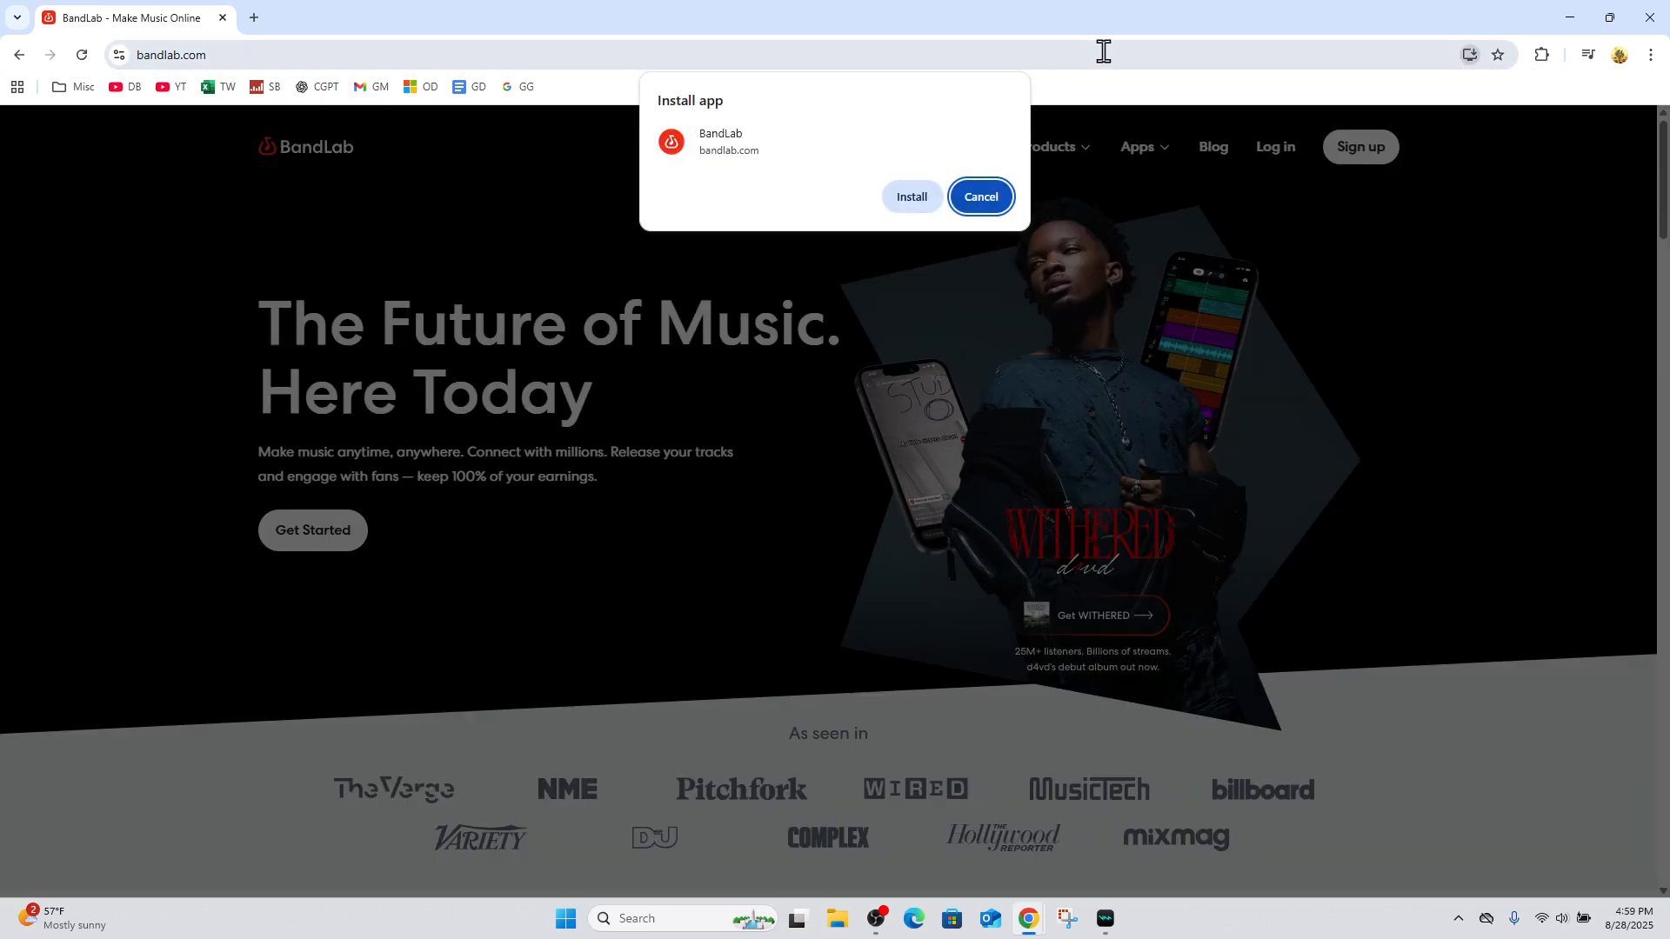
click(981, 196)
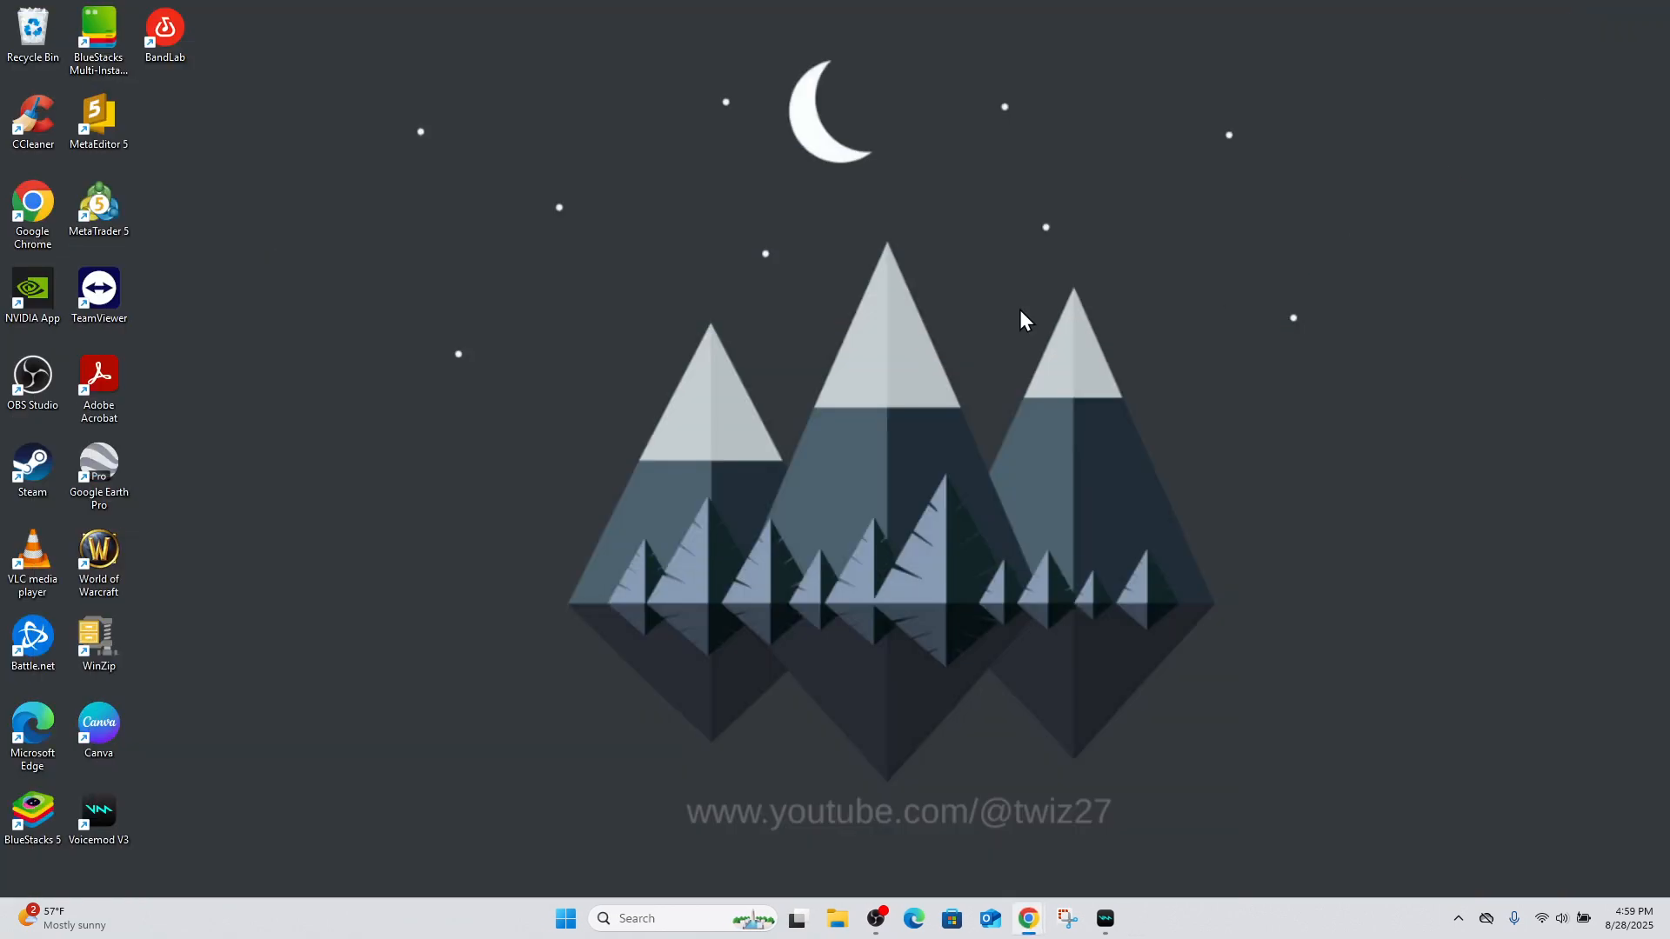
drag(164, 32, 296, 378)
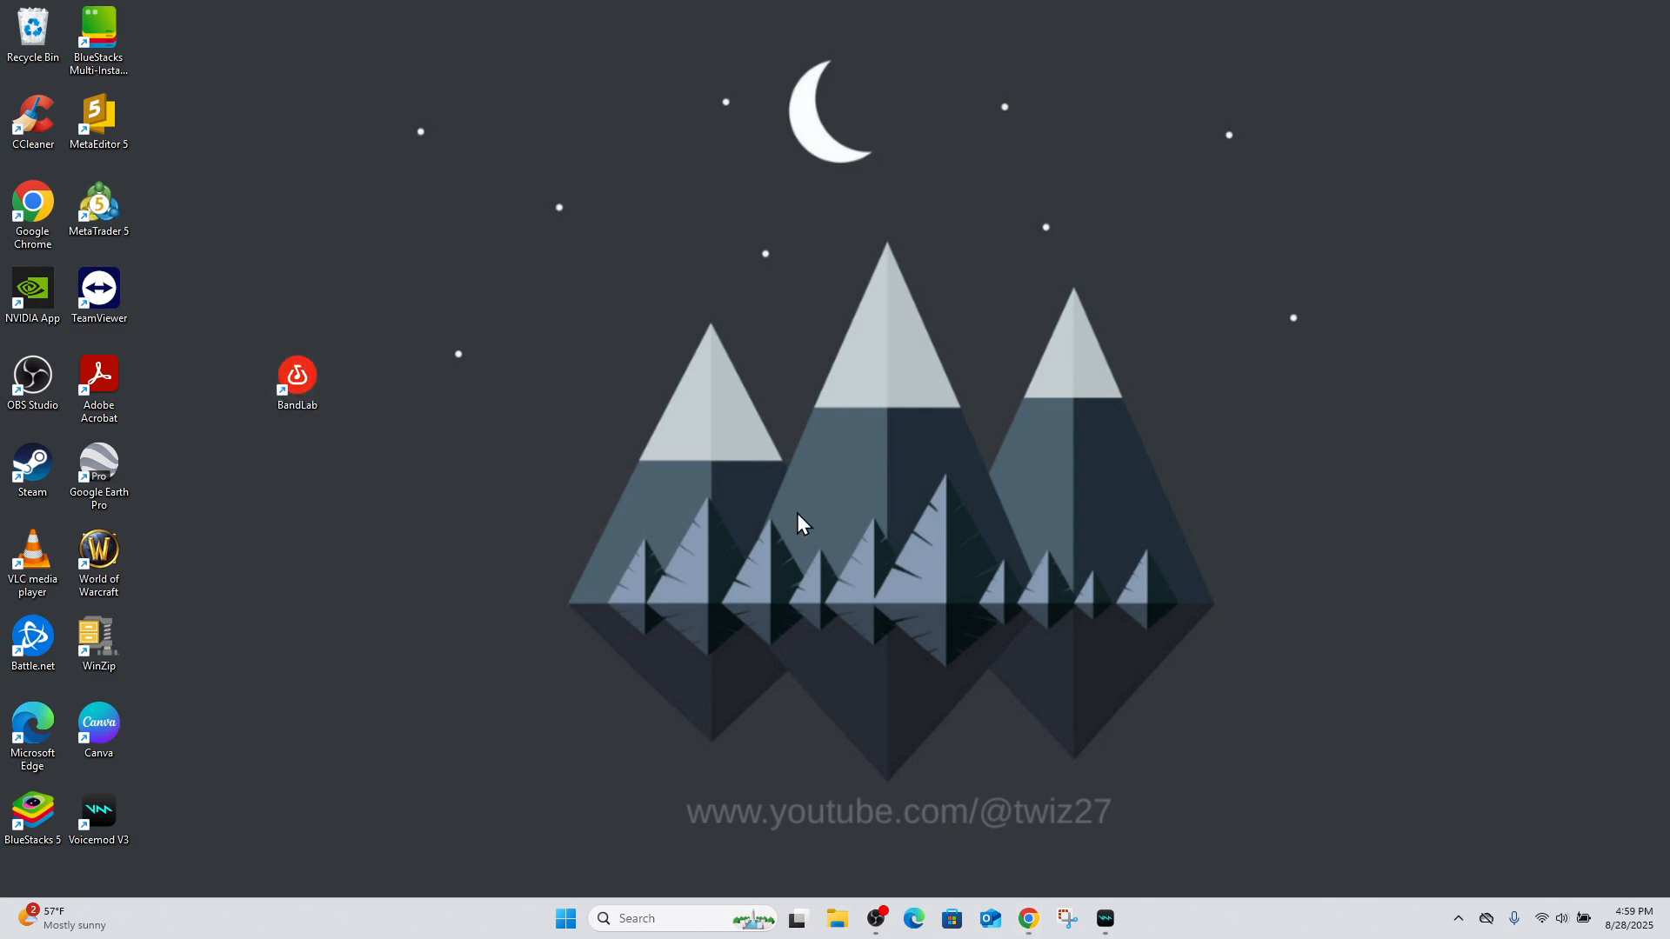
mouse_move(911, 919)
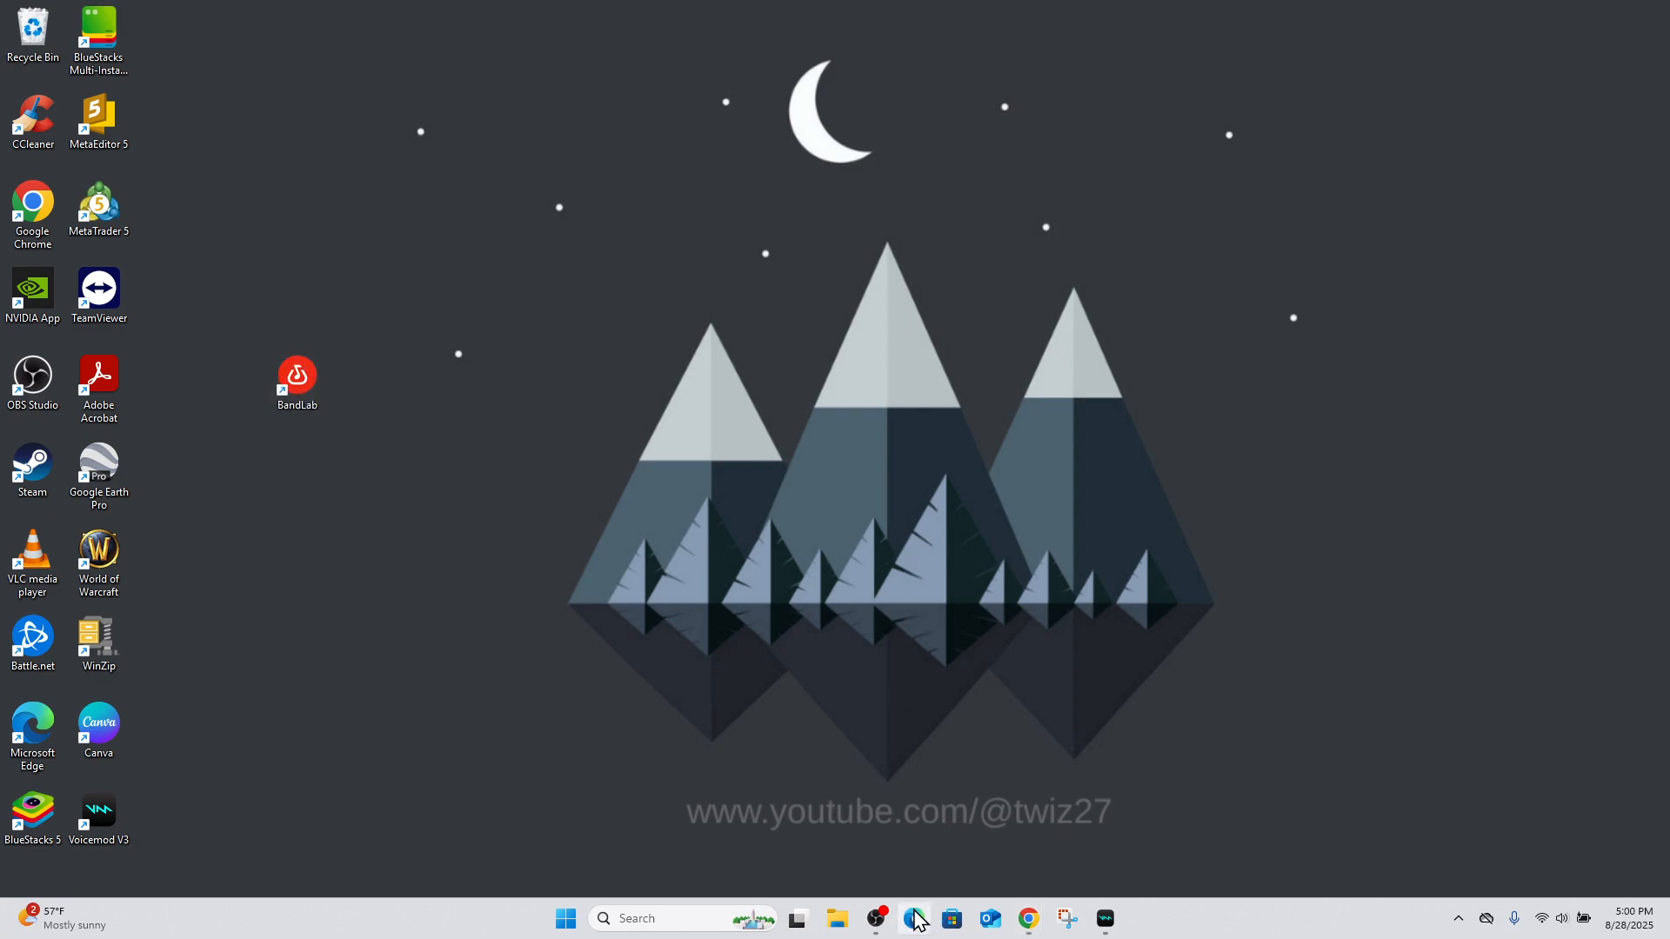
Open bandlab.com in Edge and bring up the browser's app install options
click(912, 918)
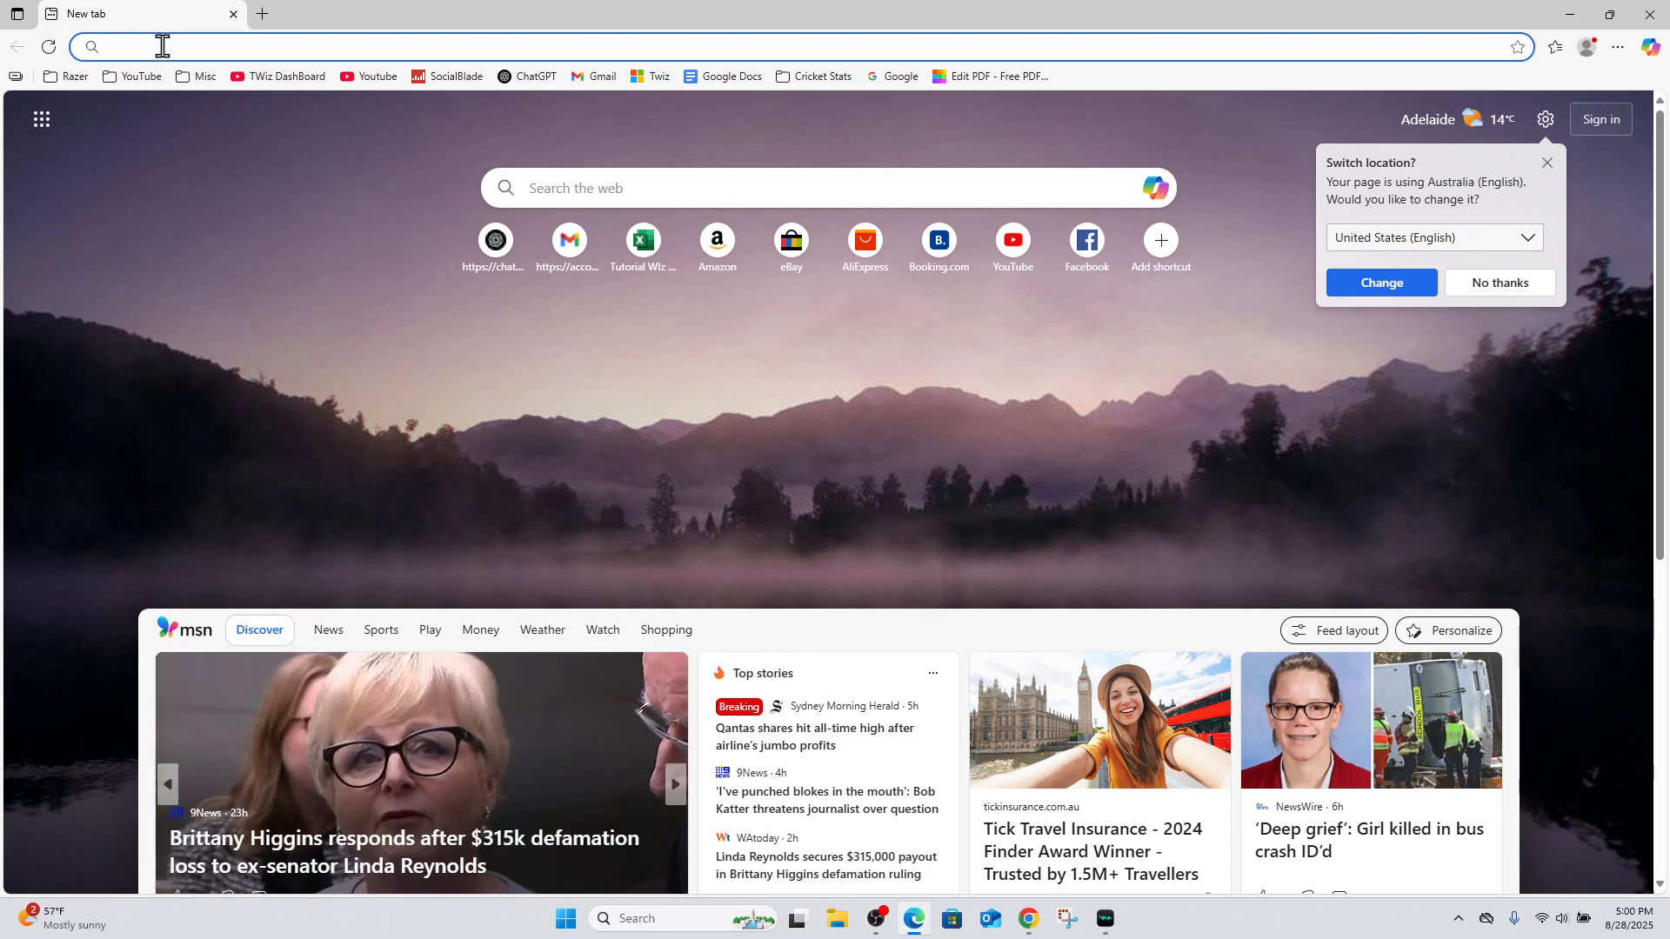
text(bandlab.com)
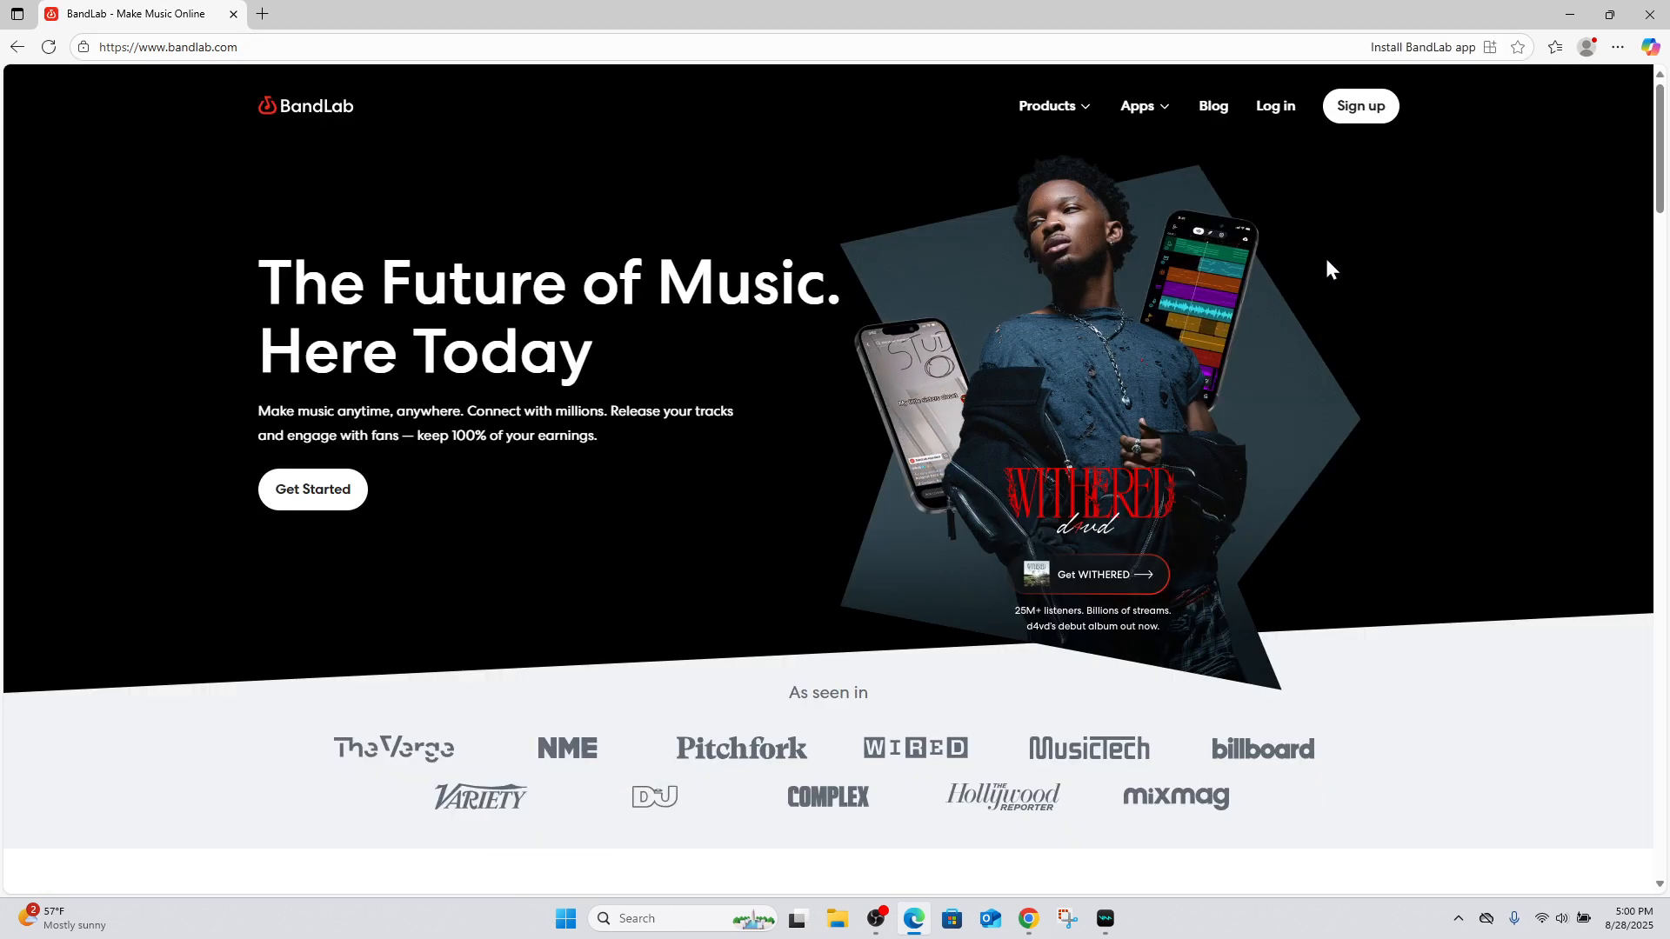
click(1618, 47)
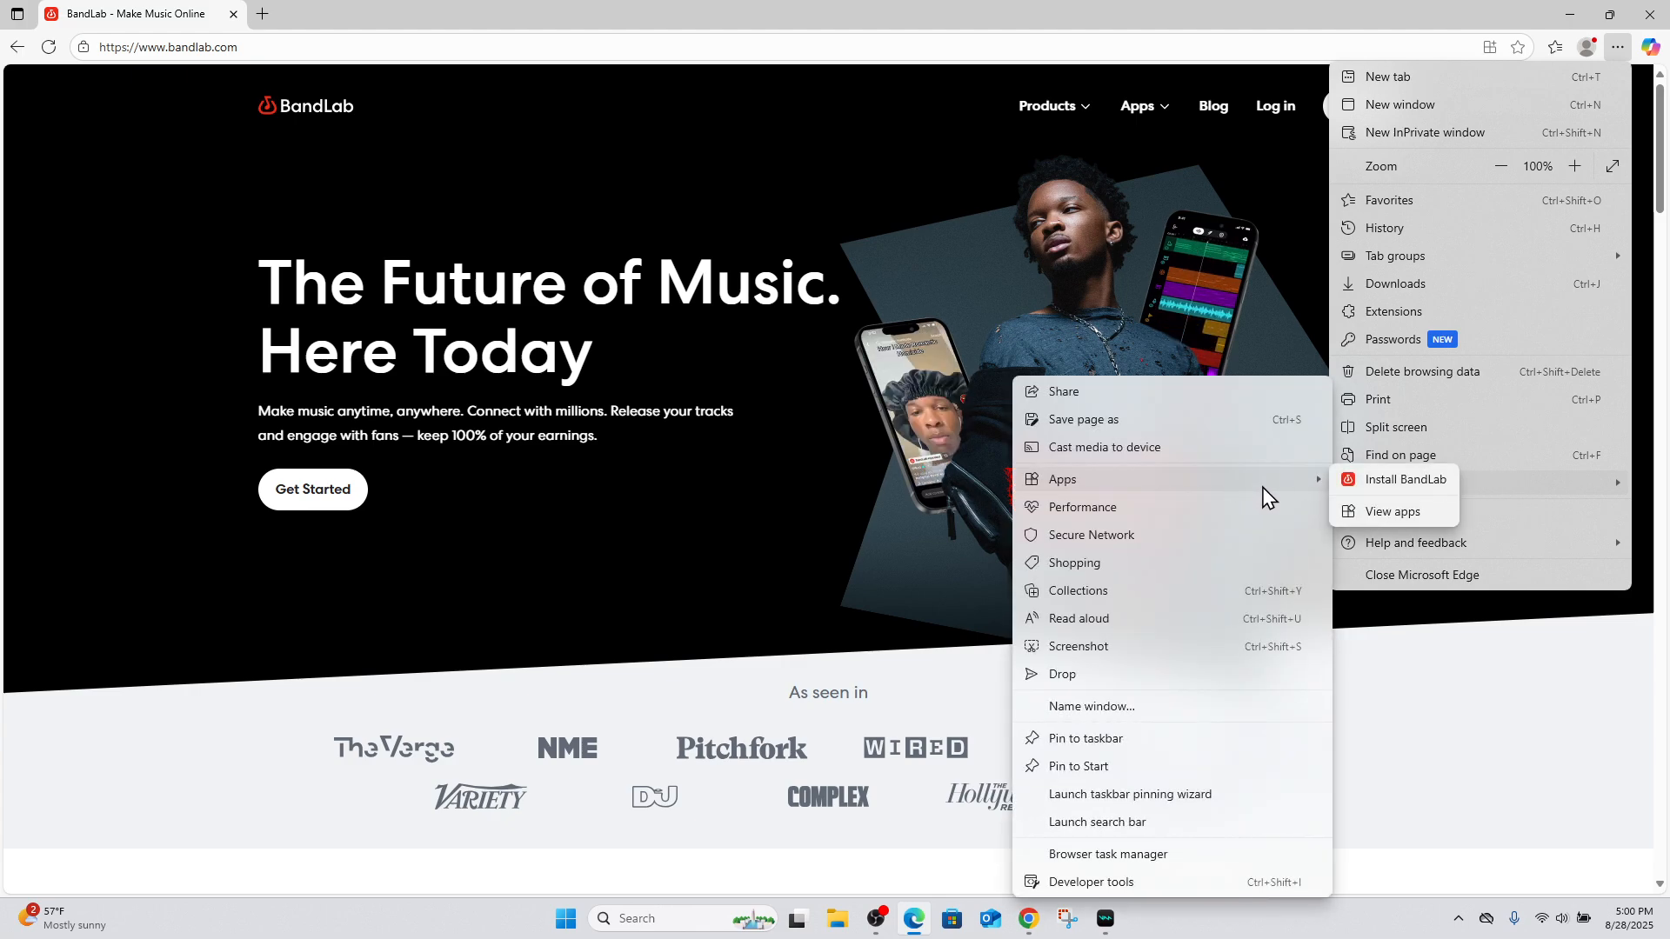
Install BandLab as an Edge app so it opens in its own window
click(1411, 499)
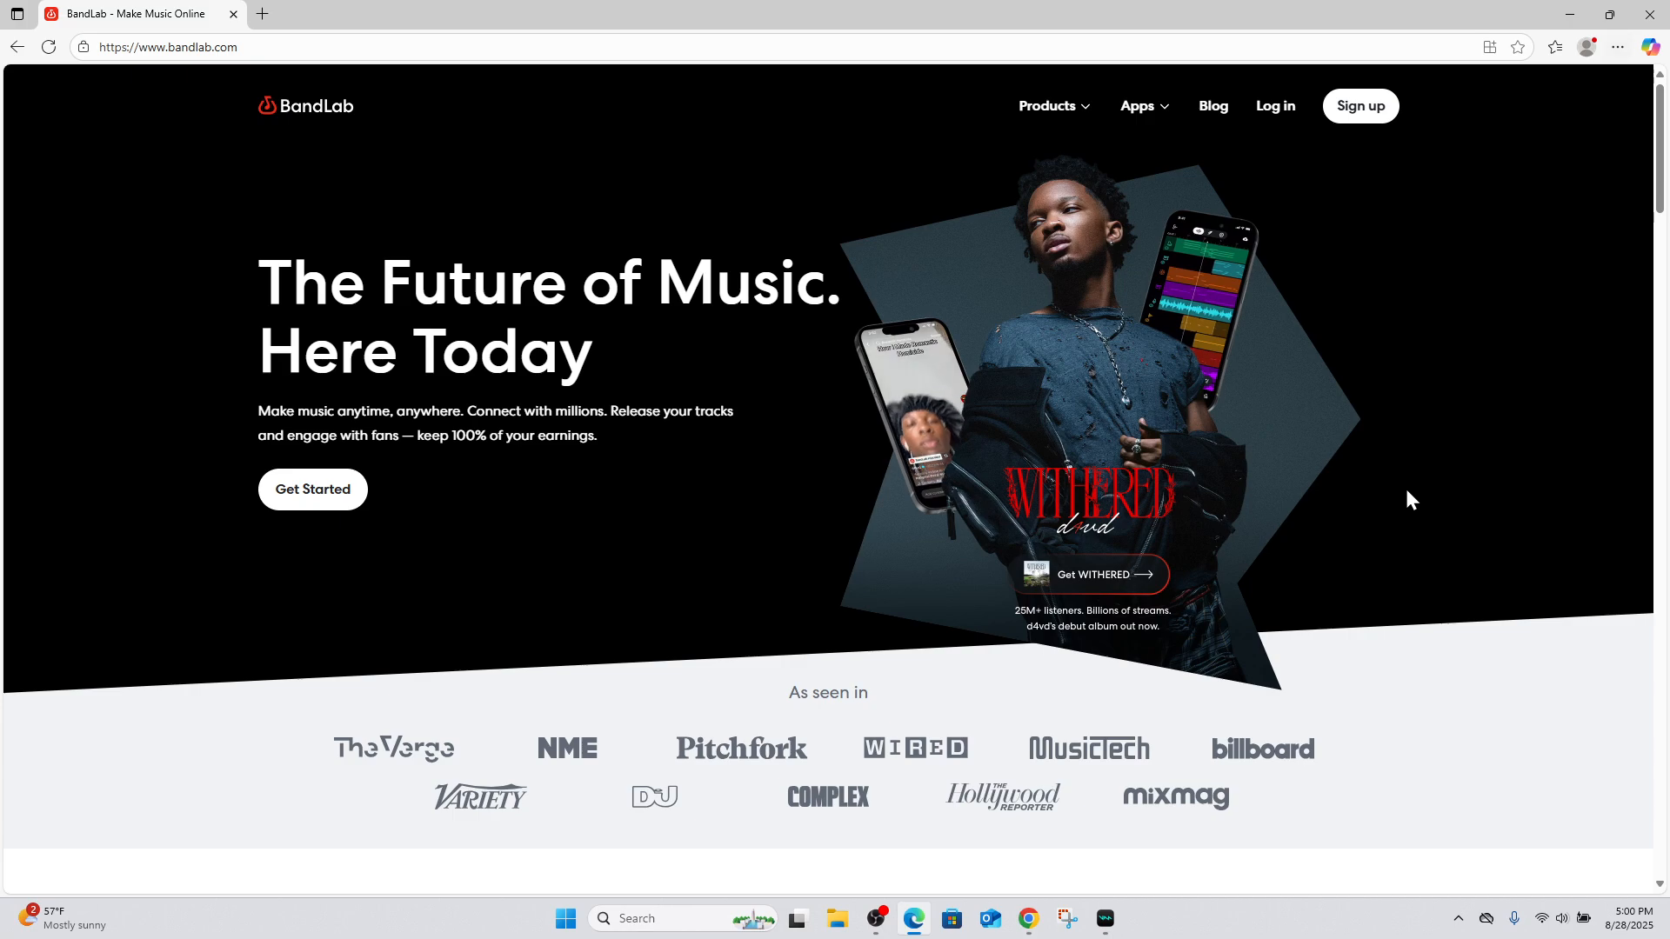
click(1489, 47)
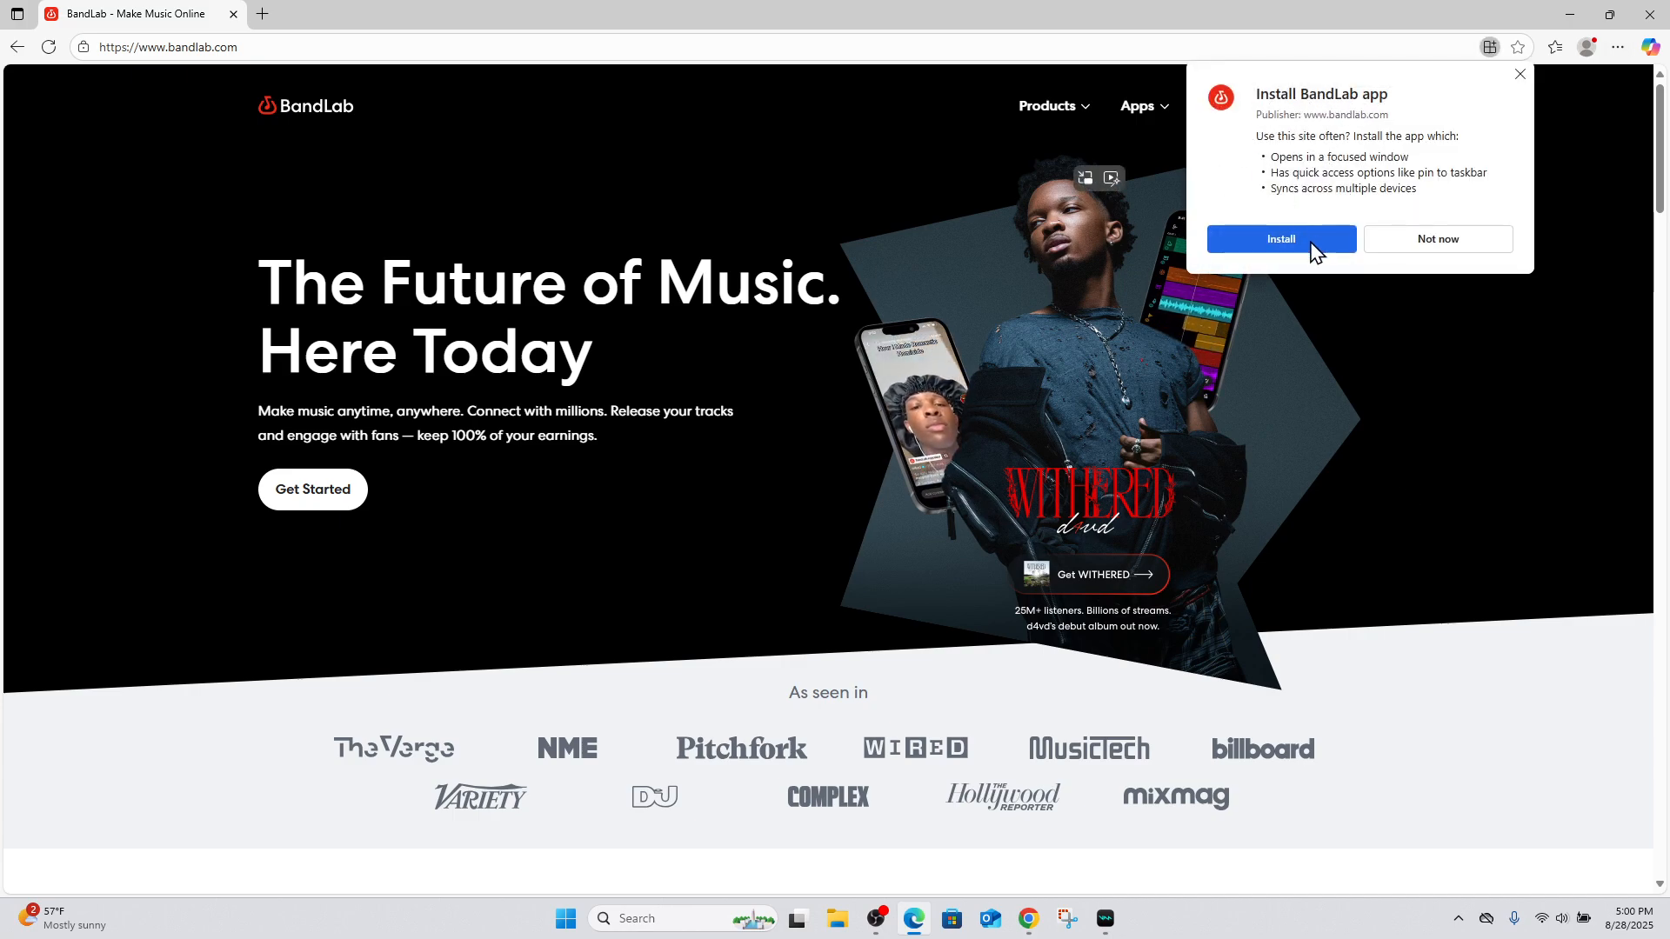
click(1280, 238)
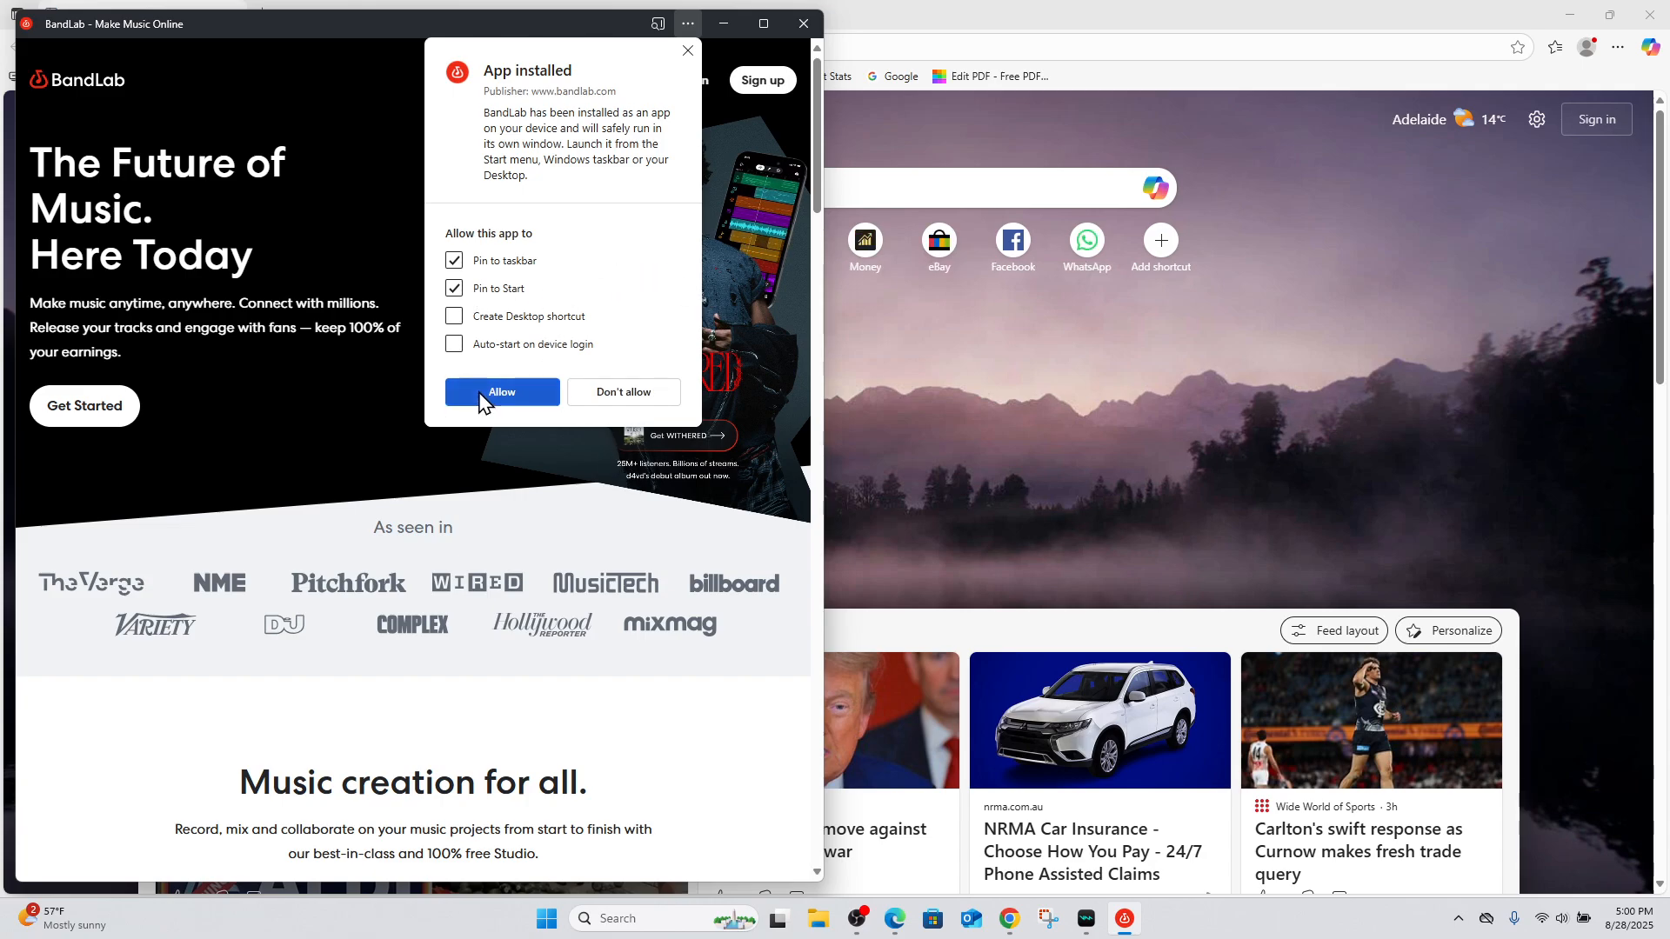
mouse_move(536, 82)
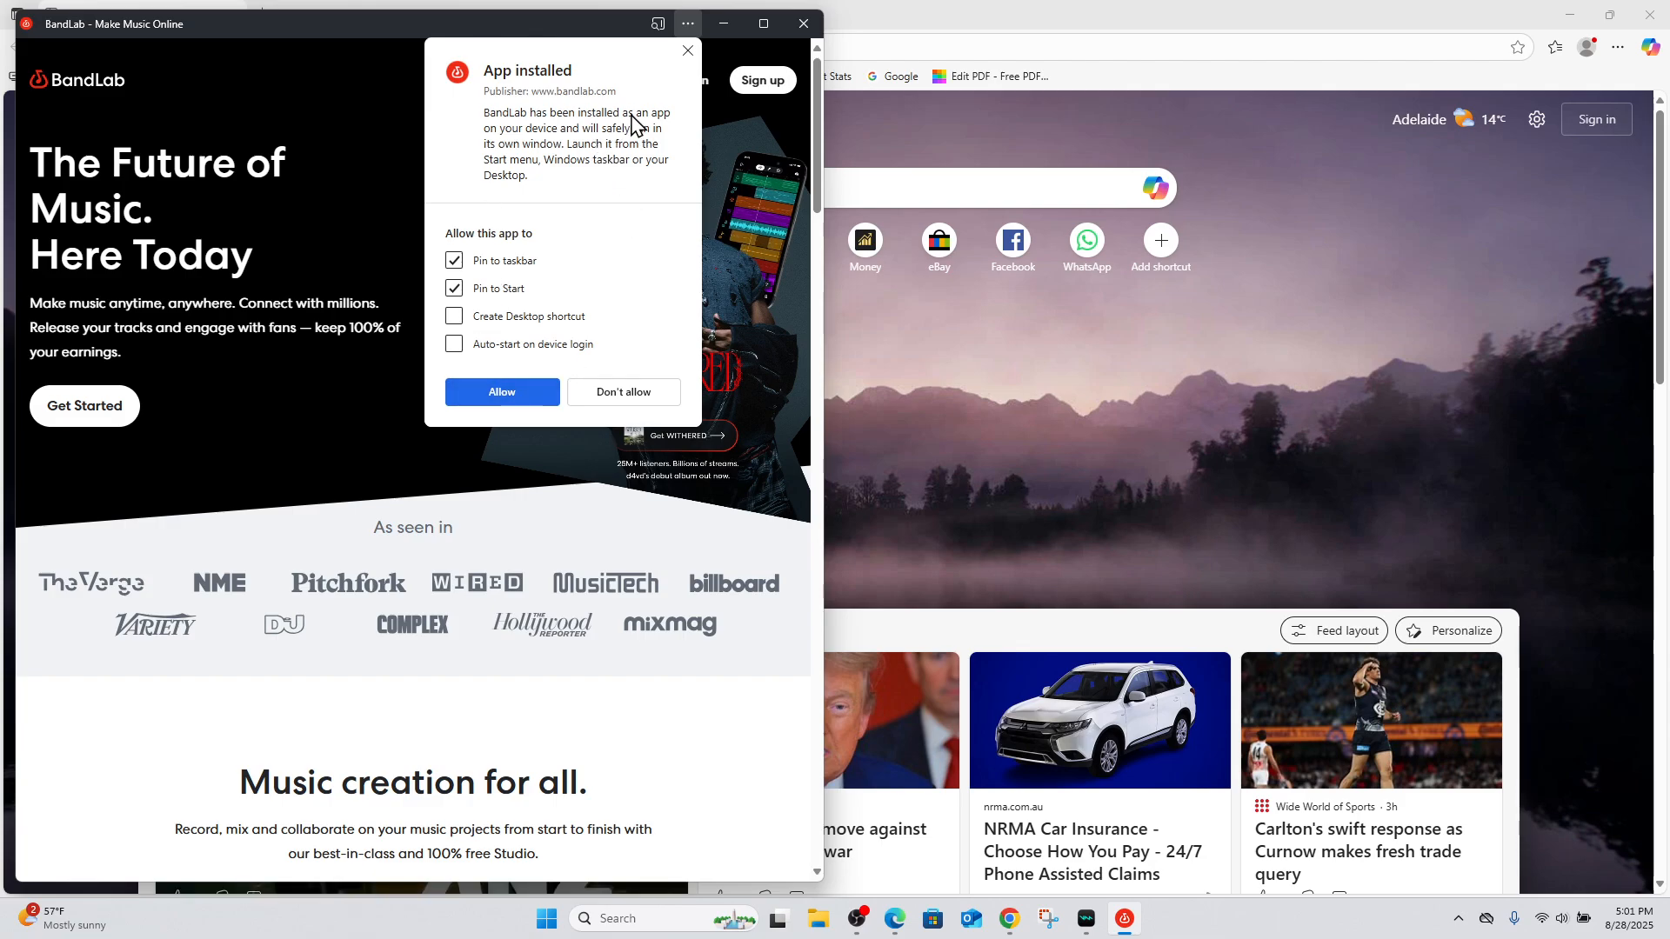
mouse_move(681, 121)
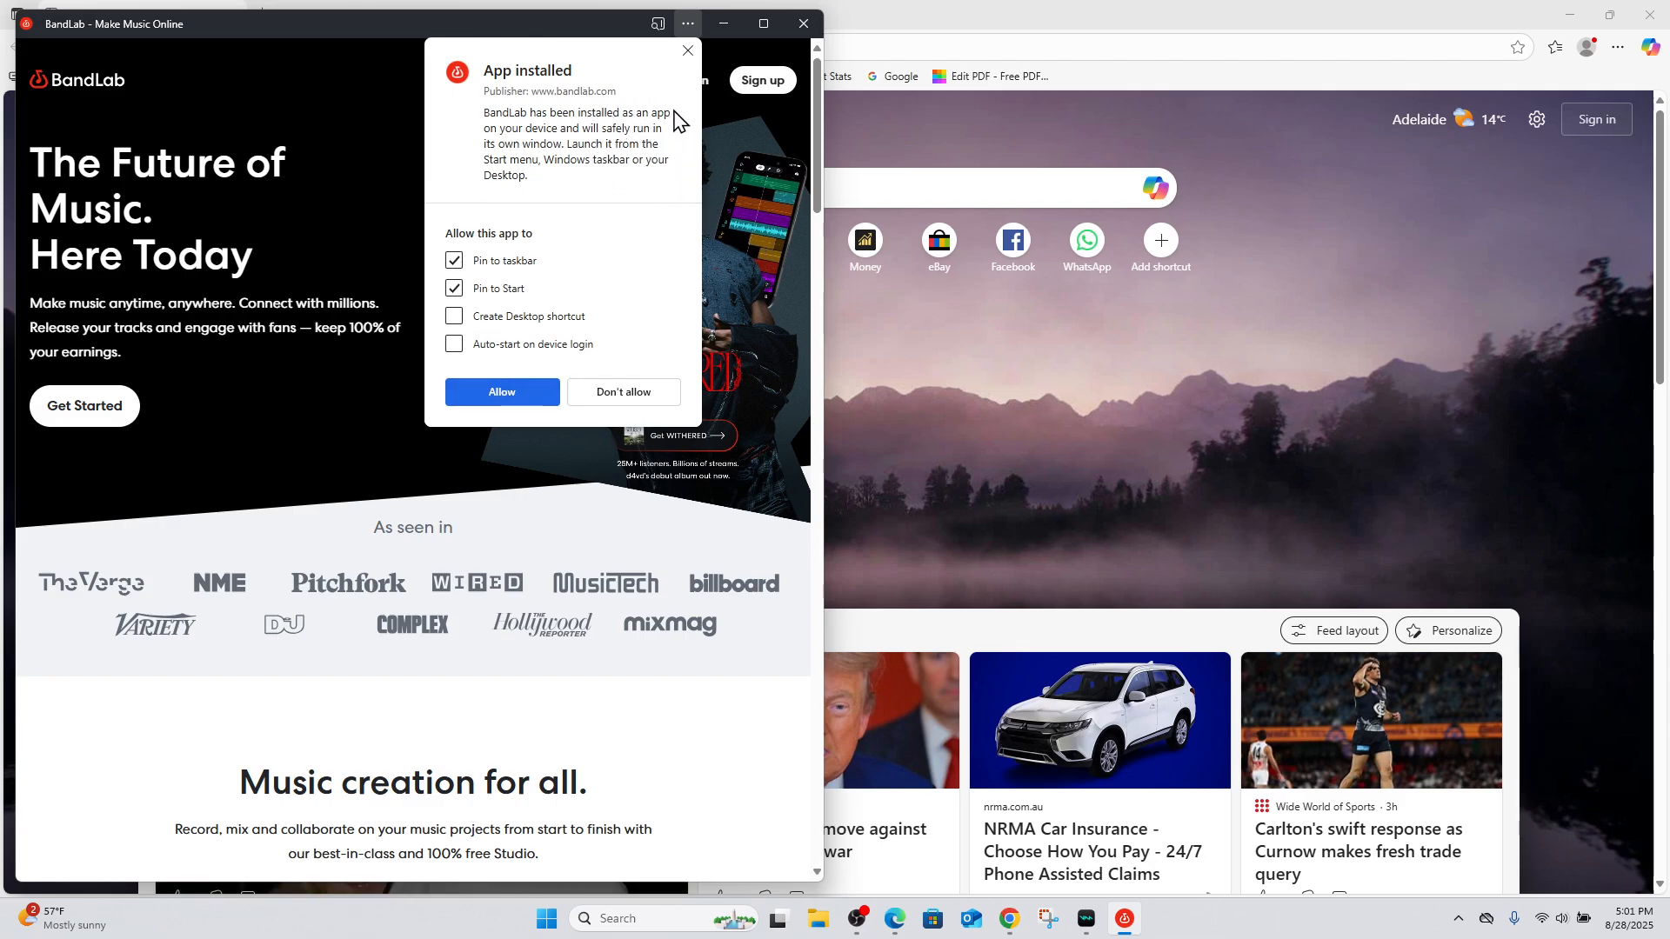